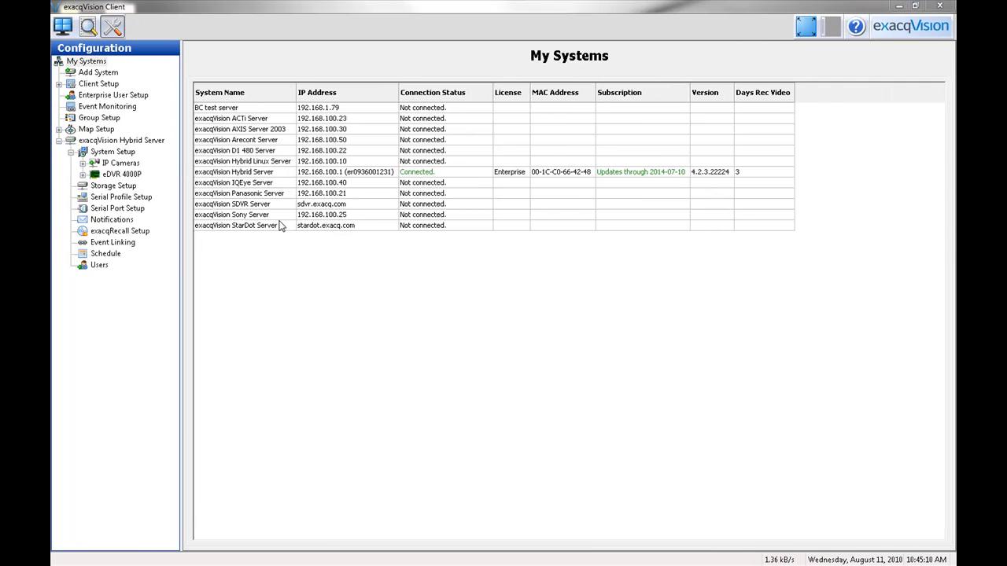
pyautogui.moveTo(239, 182)
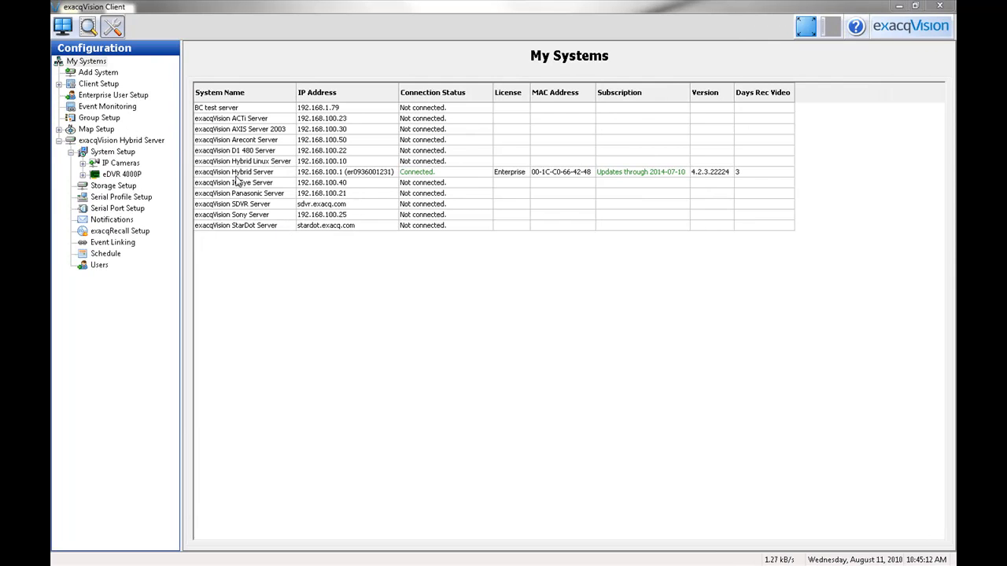
# Search the Hybrid Server's system log at Verbose level for August 11, 2010 entries.
pyautogui.click(122, 140)
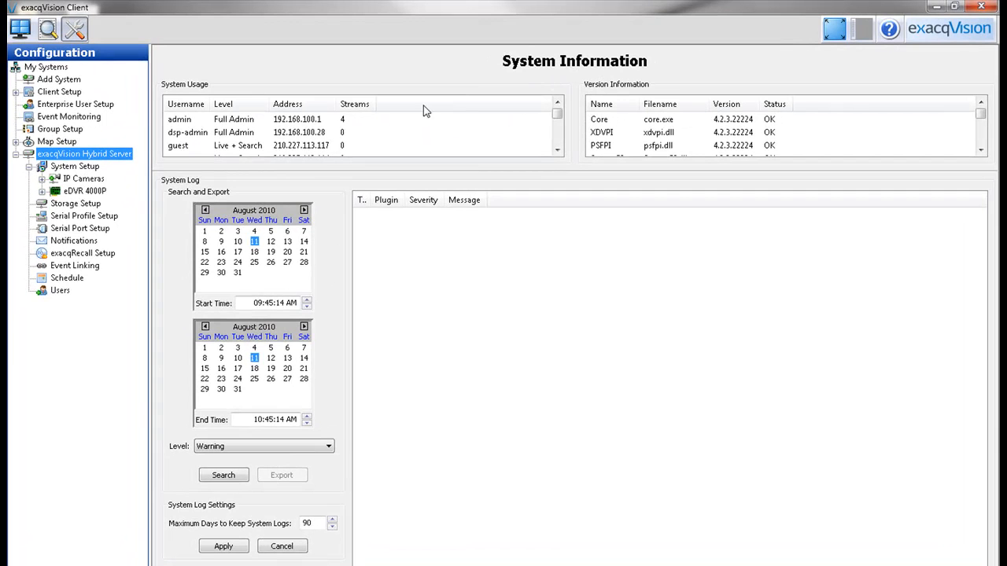
pyautogui.moveTo(683, 140)
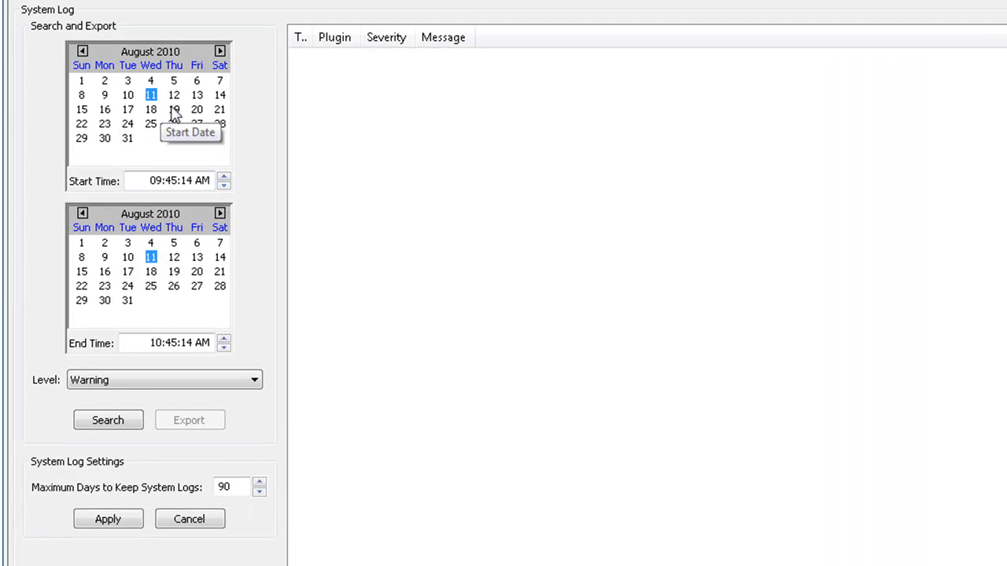
pyautogui.moveTo(250, 287)
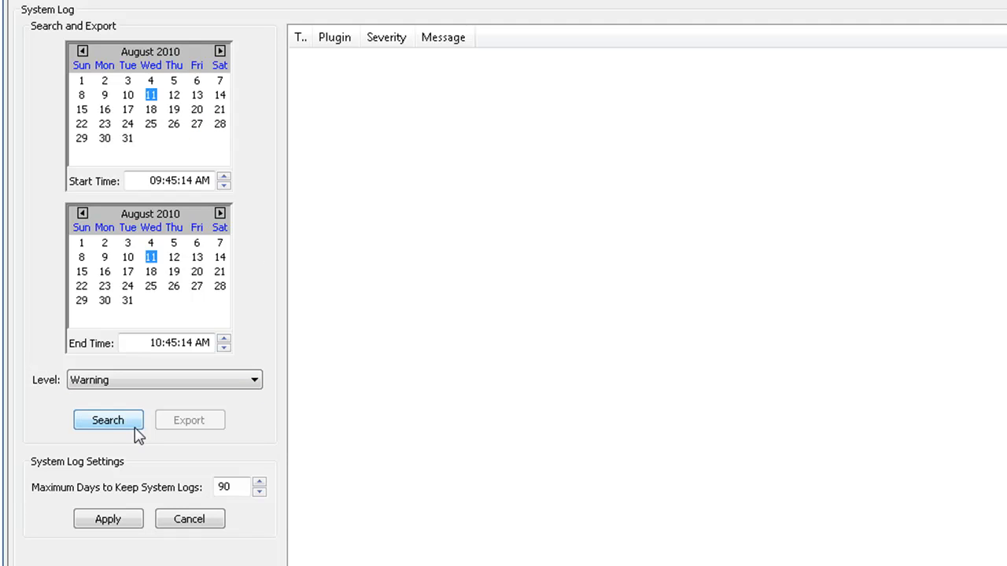
pyautogui.moveTo(261, 431)
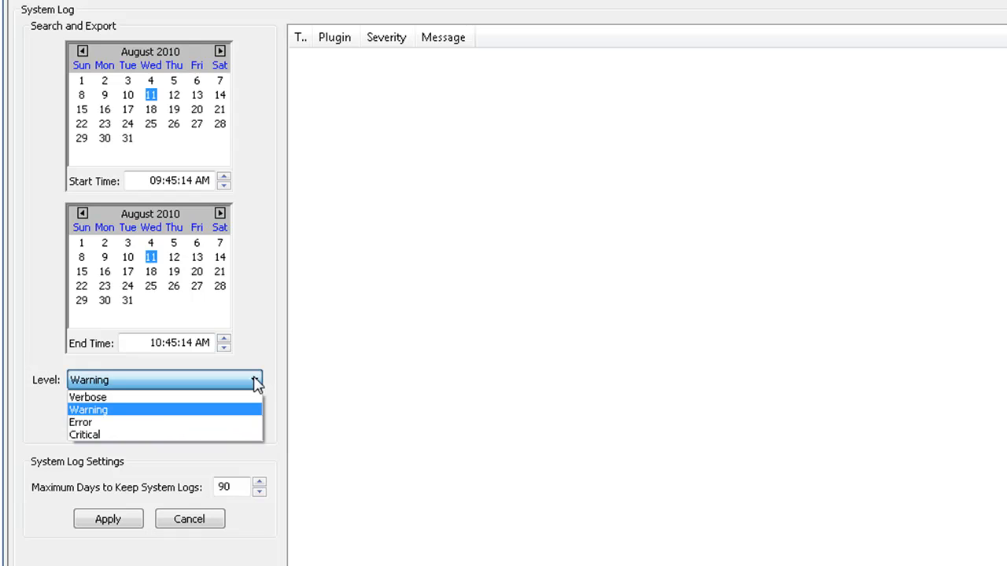
pyautogui.click(87, 396)
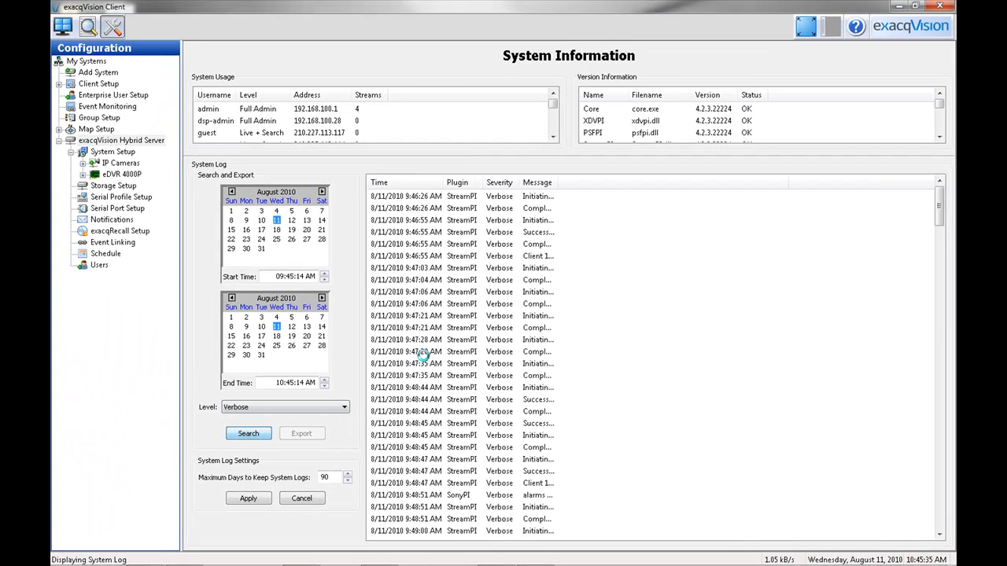
pyautogui.click(248, 433)
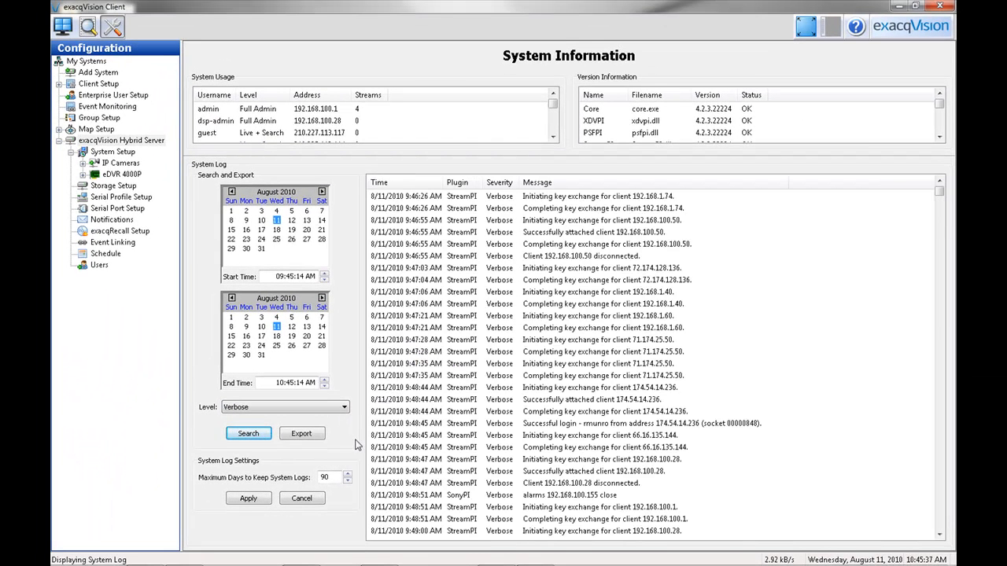
pyautogui.click(301, 434)
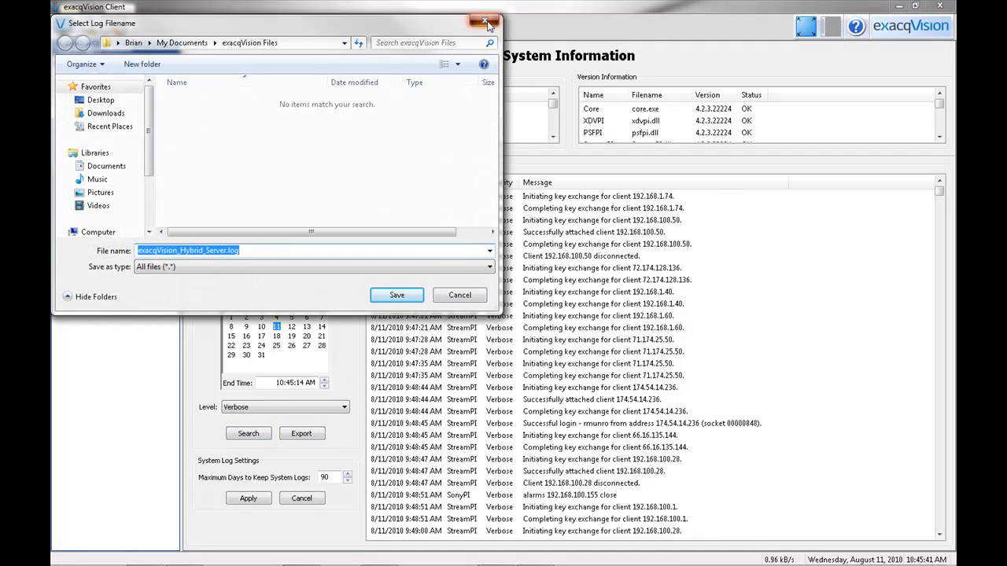
pyautogui.click(485, 22)
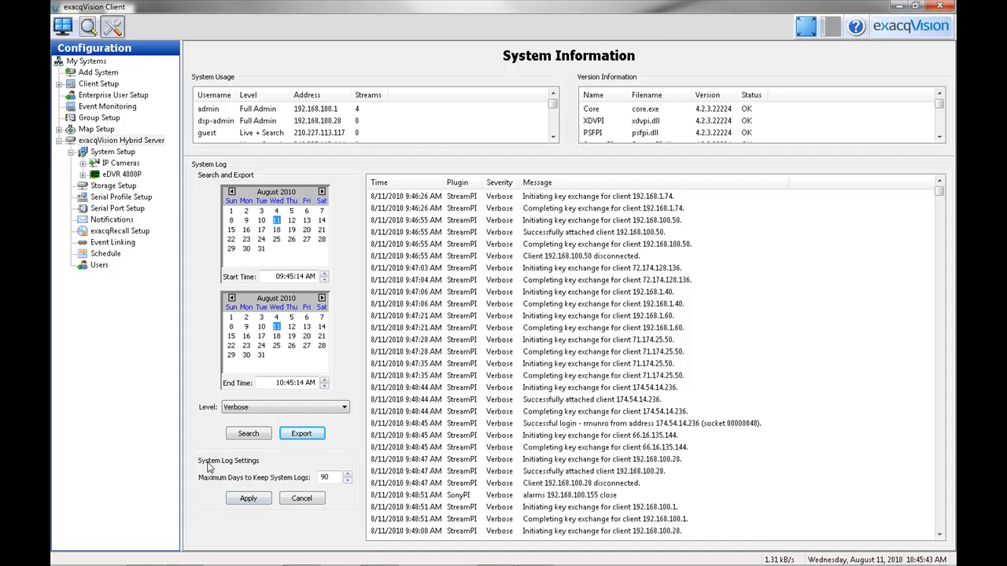
pyautogui.moveTo(313, 523)
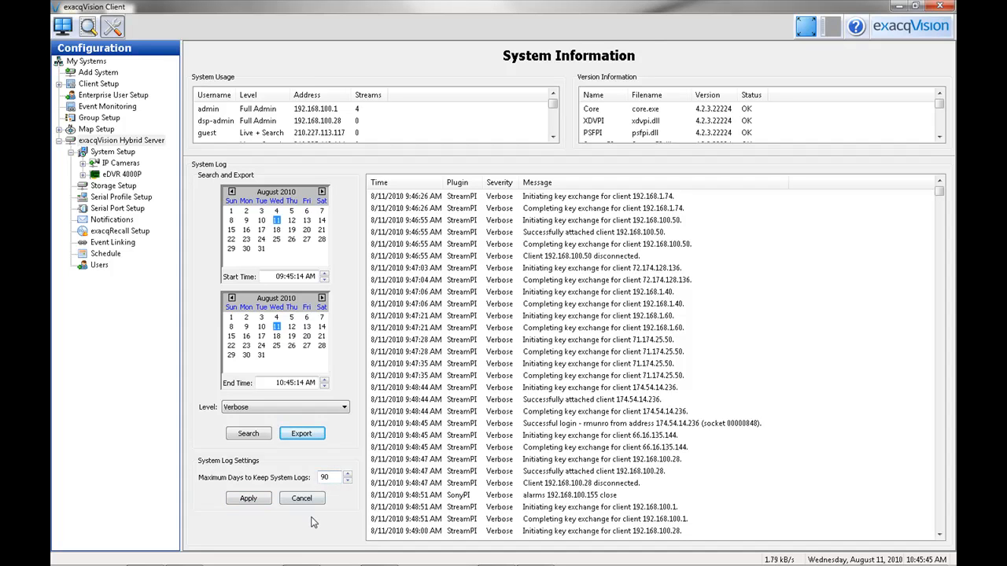